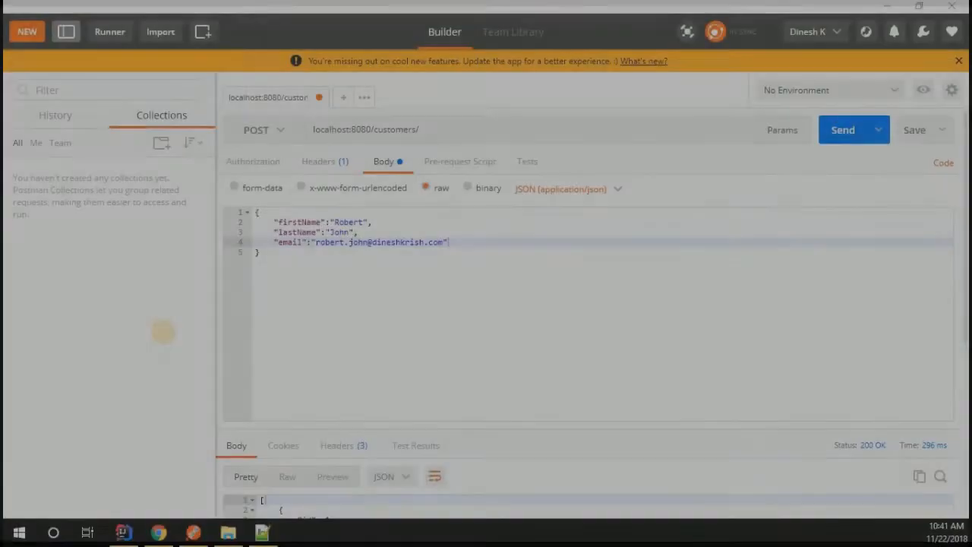
mouse_move(165, 337)
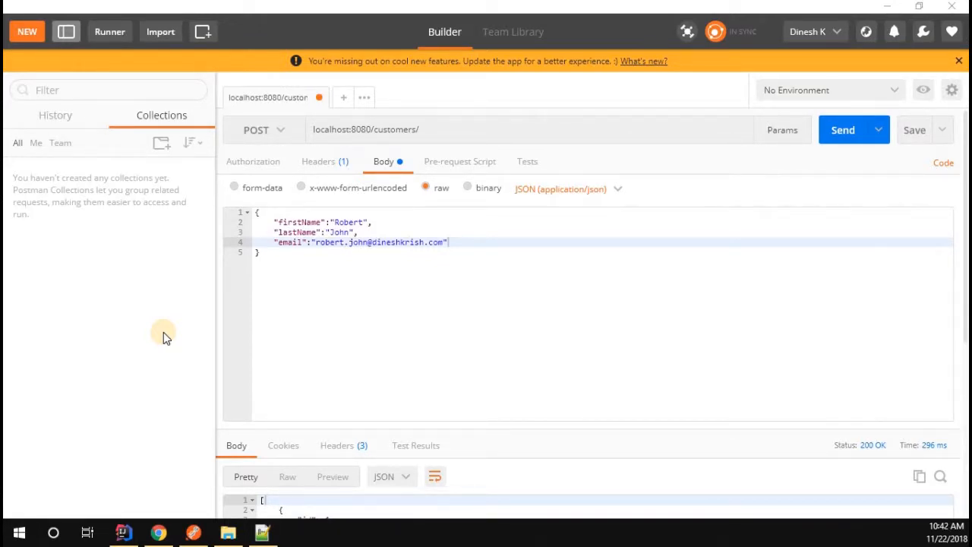
mouse_move(273, 289)
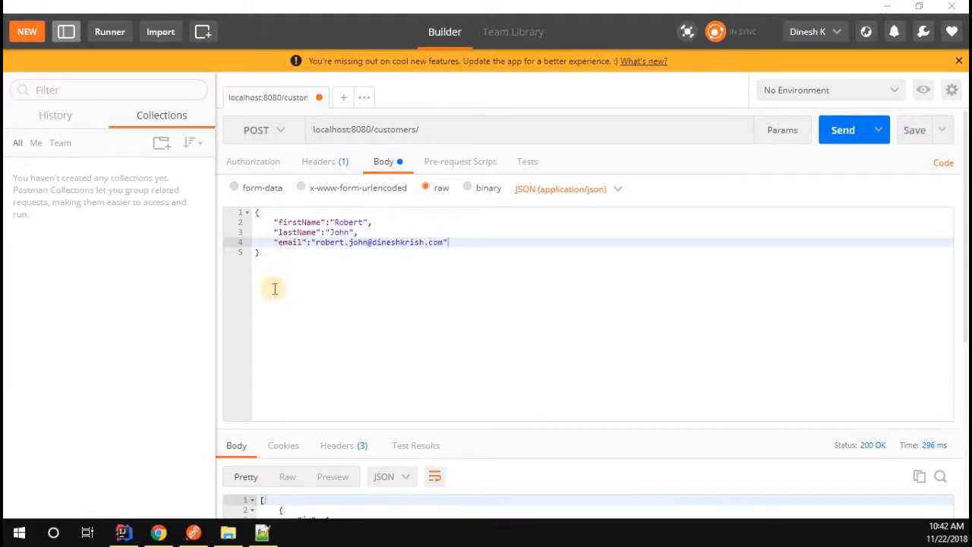
mouse_move(158, 259)
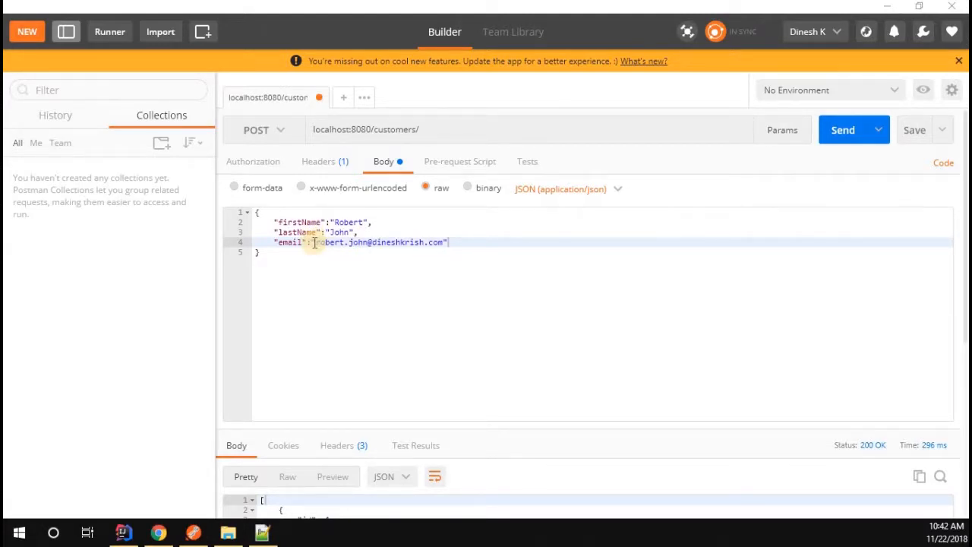
mouse_move(298, 280)
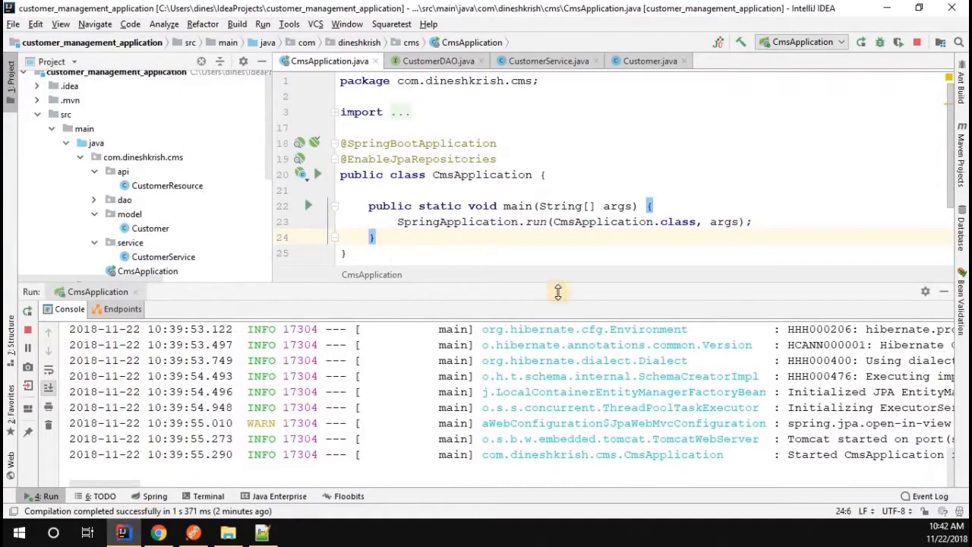
Hide the Run panel and select application.properties under src > main > resources in the Project view.
left_click(918, 42)
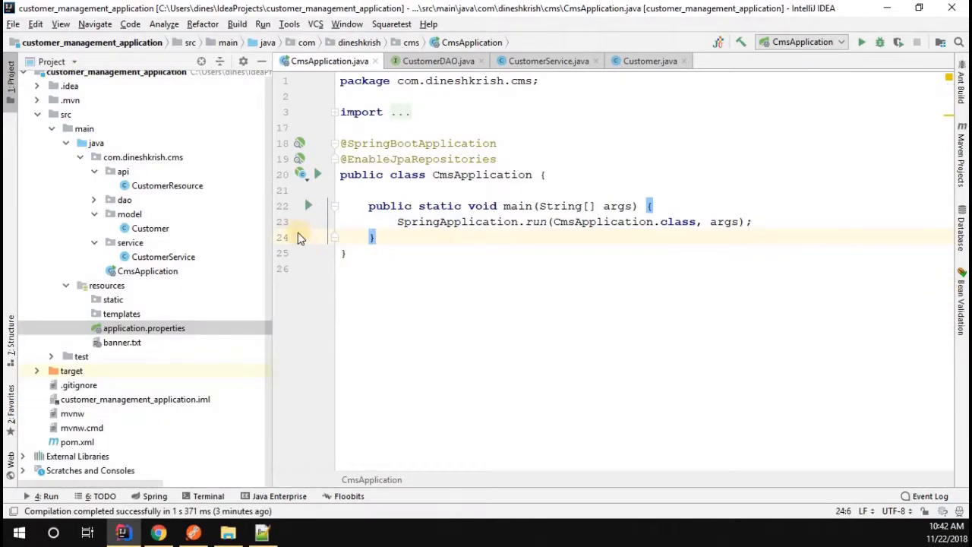
left_click(143, 328)
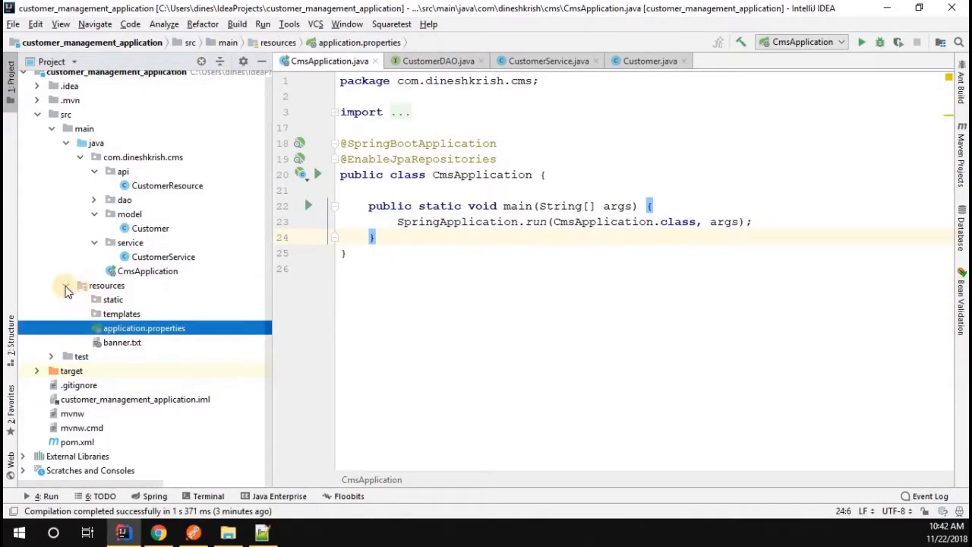
left_click(67, 143)
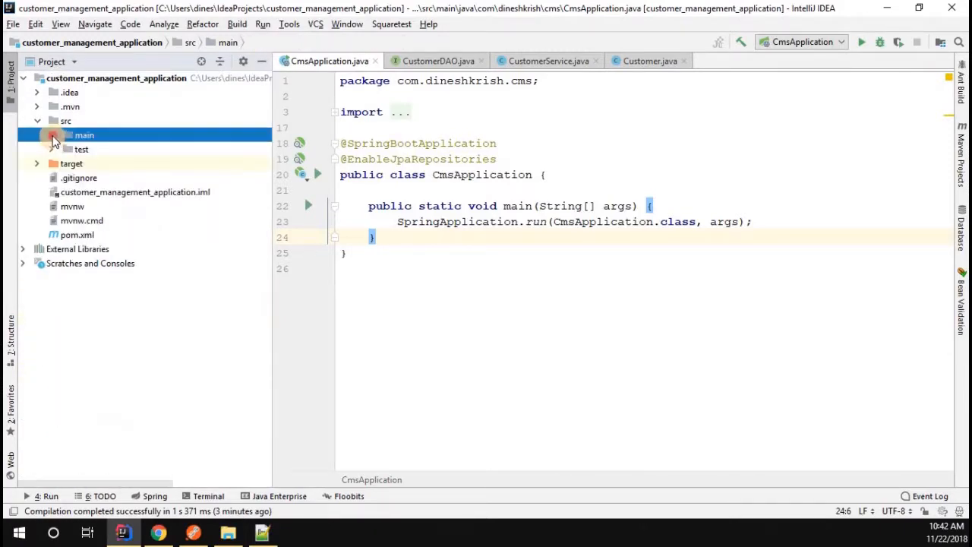
left_click(66, 134)
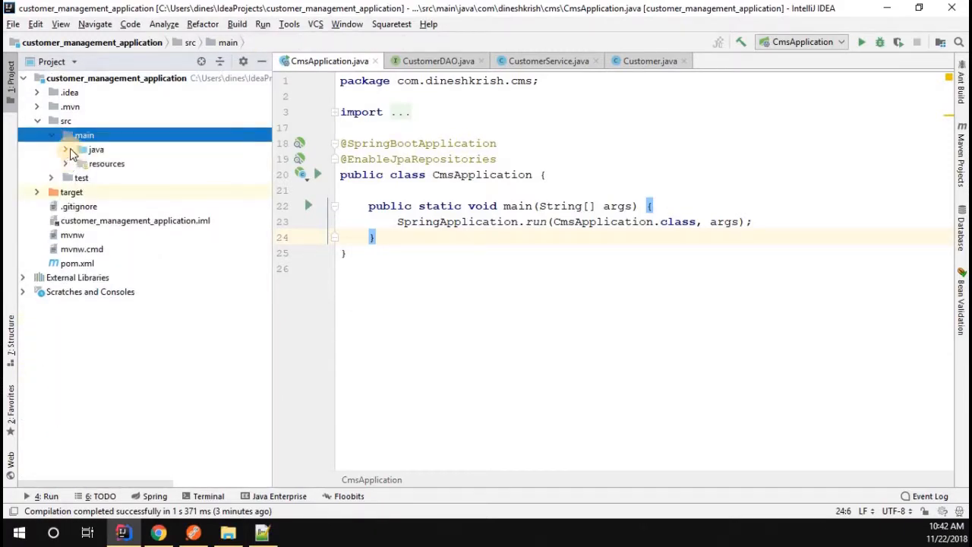
left_click(66, 149)
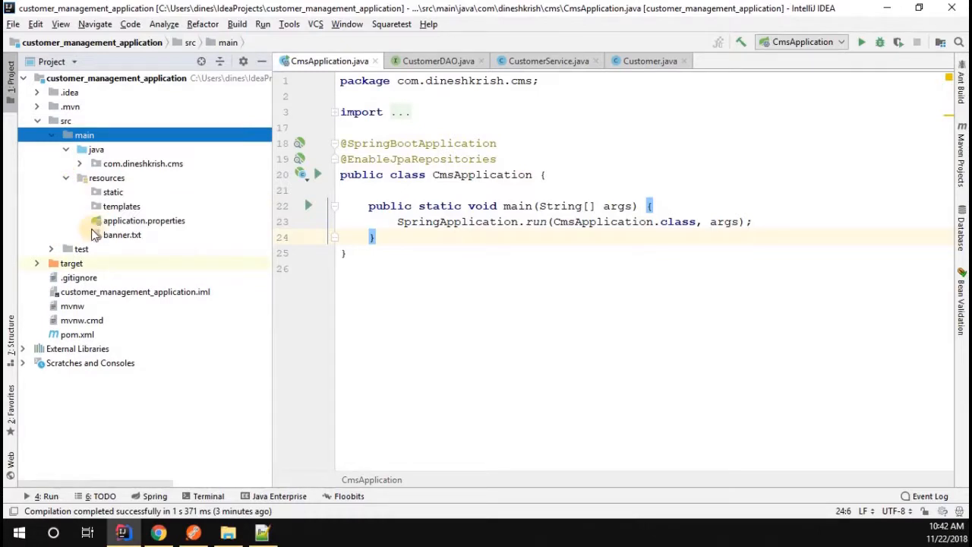
left_click(142, 220)
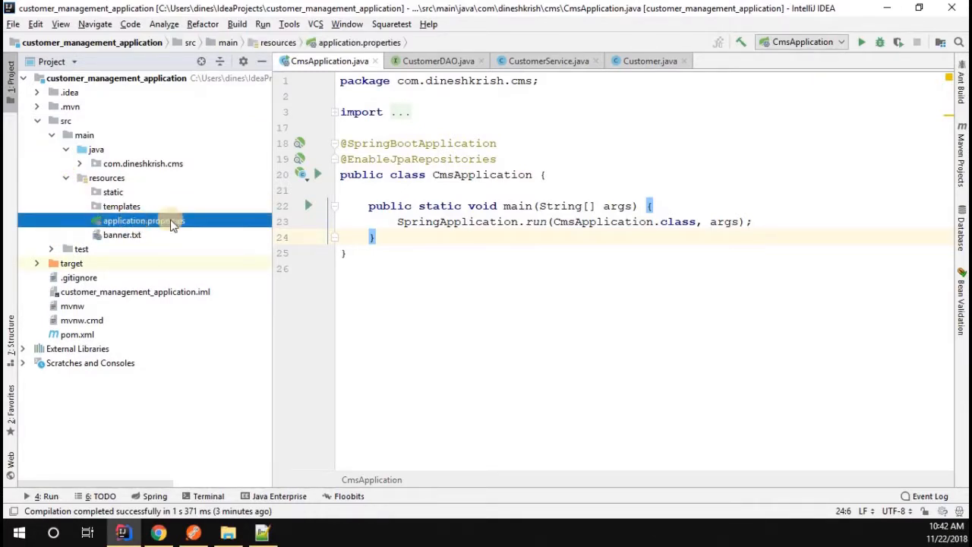
mouse_move(164, 225)
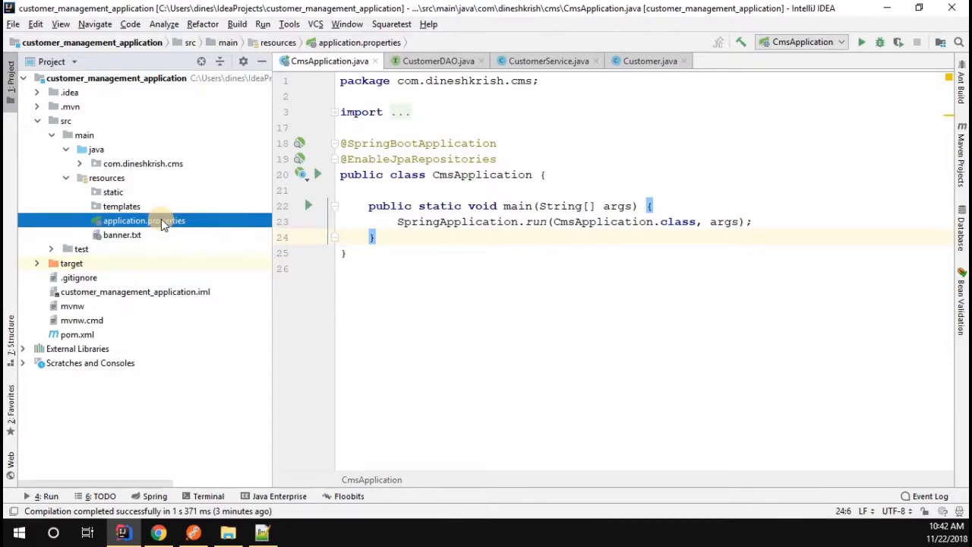
Begin application.properties with spring.datasource.url=jdbc:h2:~/test for a file-based H2 database.
double_click(143, 220)
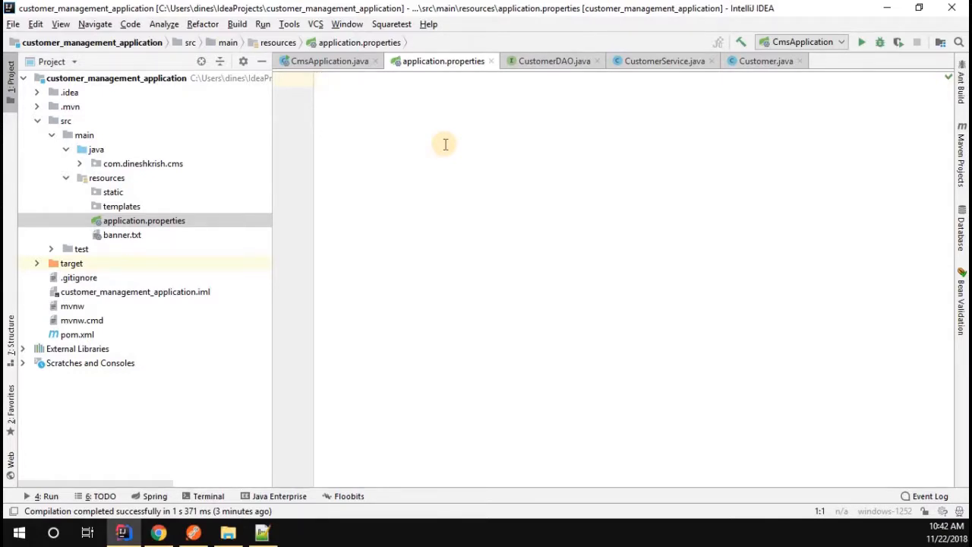
type("spring.datasource.url=")
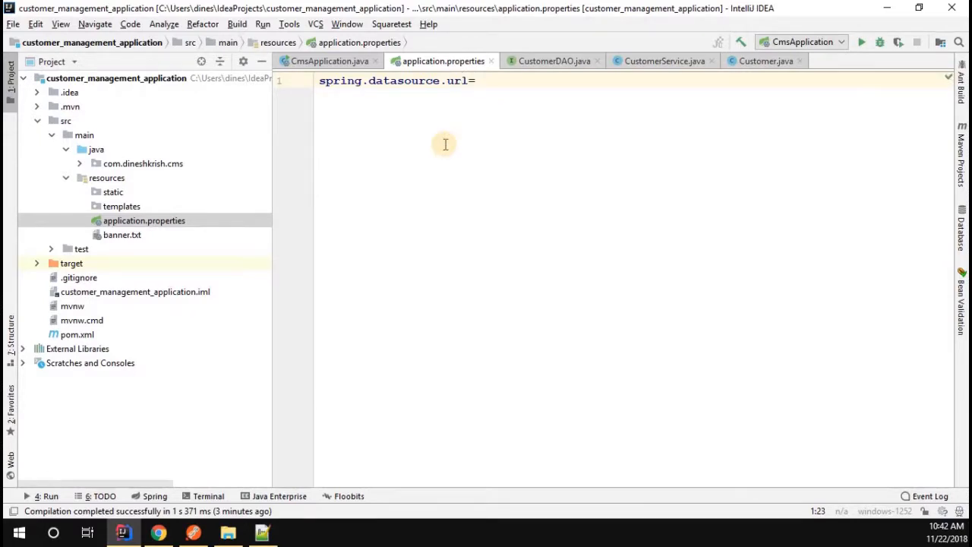
type("jd")
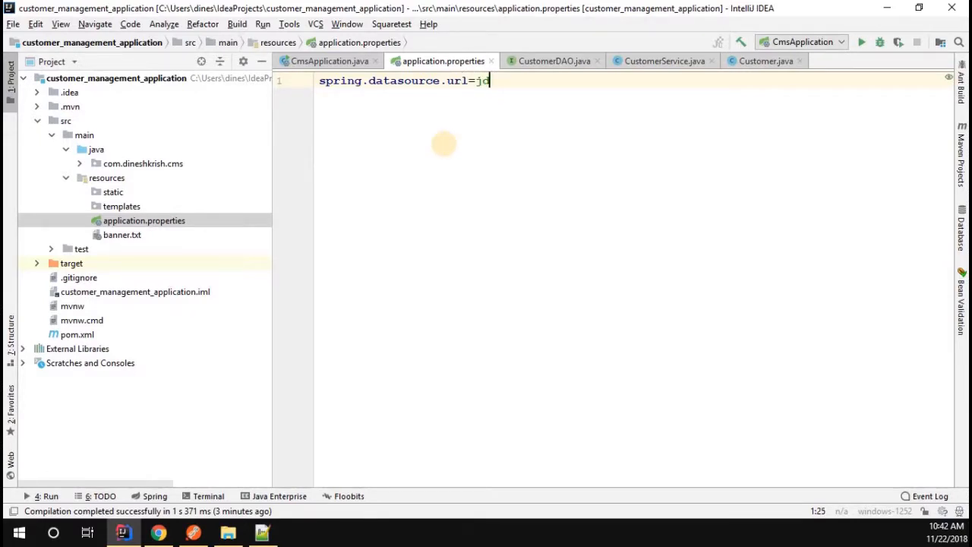
type("bc:")
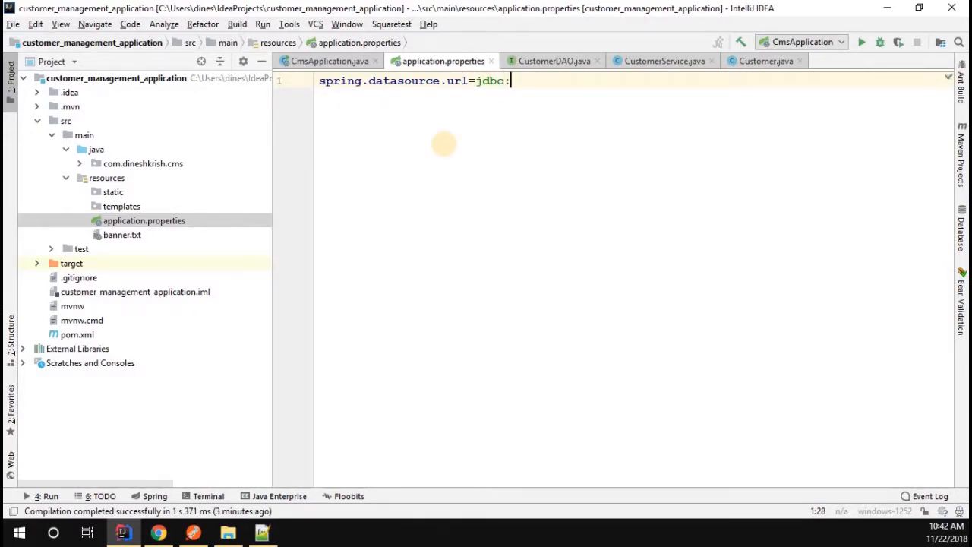
type("h2")
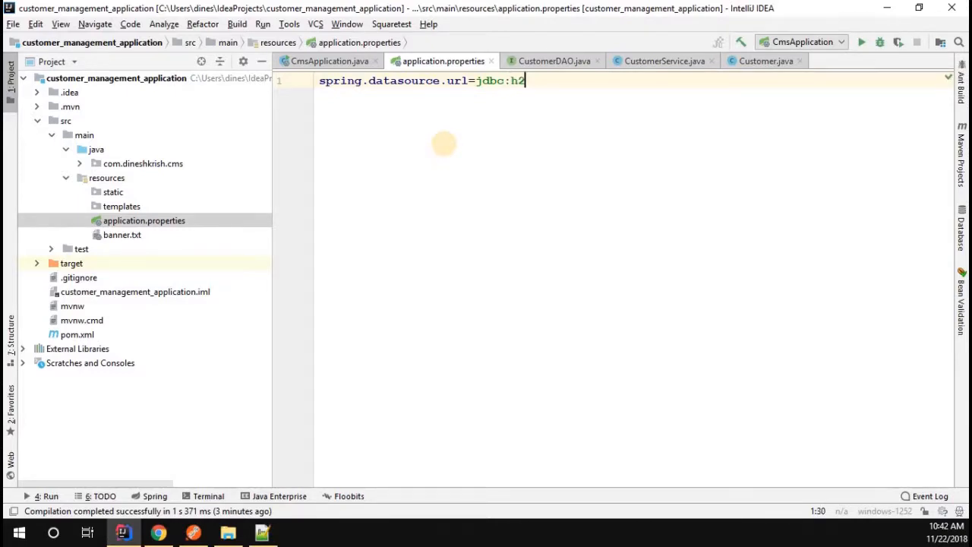
type(":")
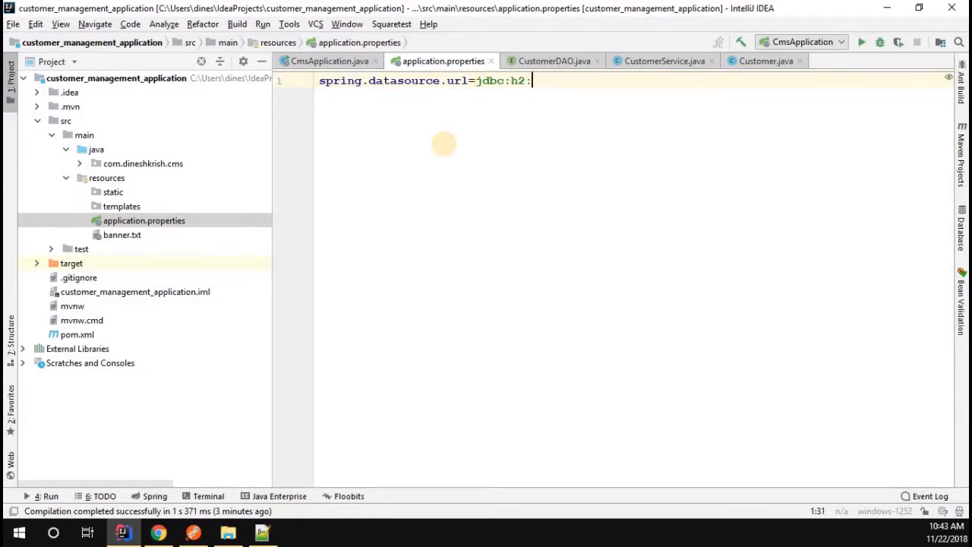
type("~/")
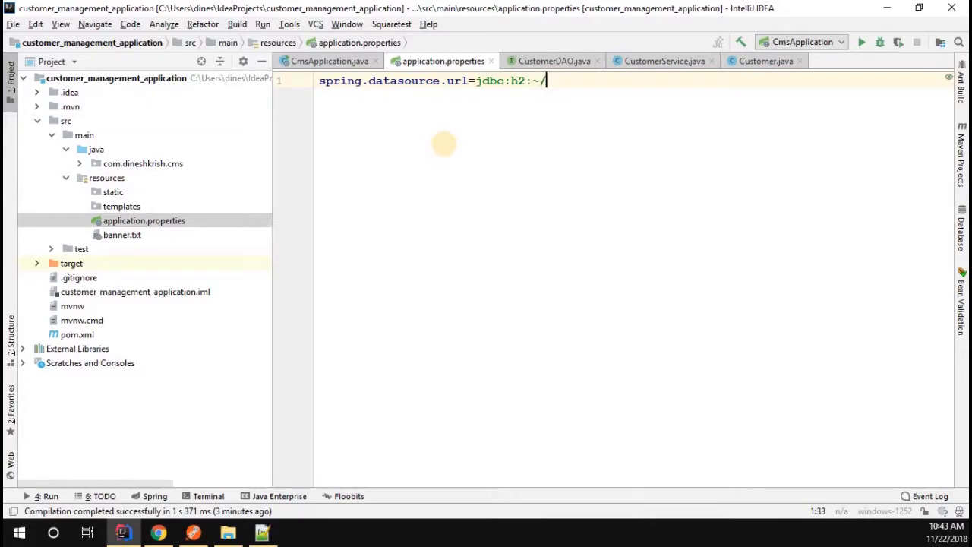
type("test")
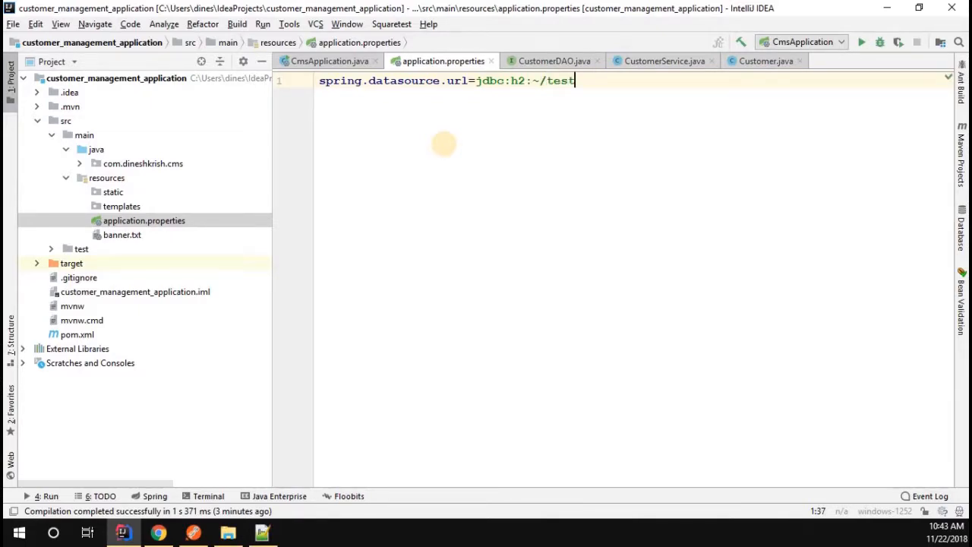
Append ;DB_CLOSE_ON_EXIT=FALSE to the URL and start a second spring. property.
type(";")
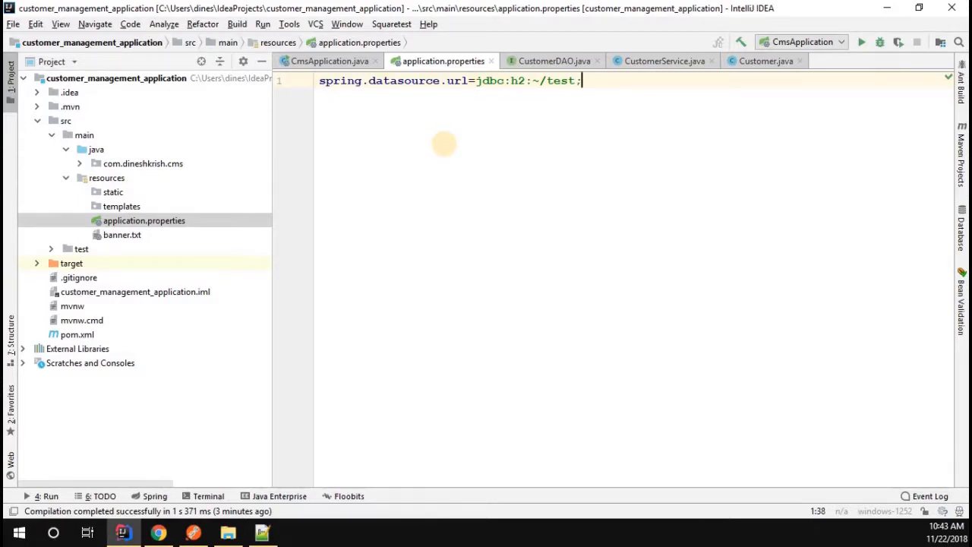
type(";DB_CO")
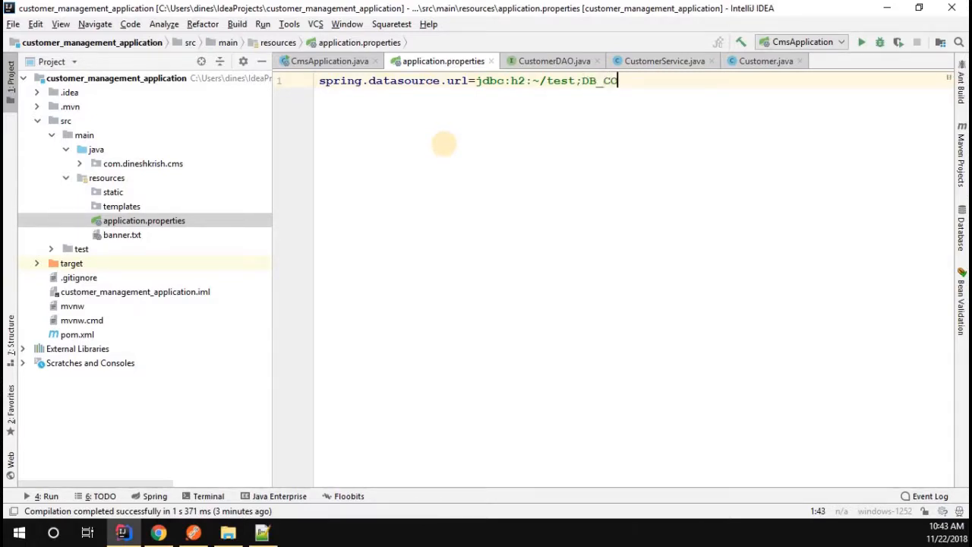
type("LOS")
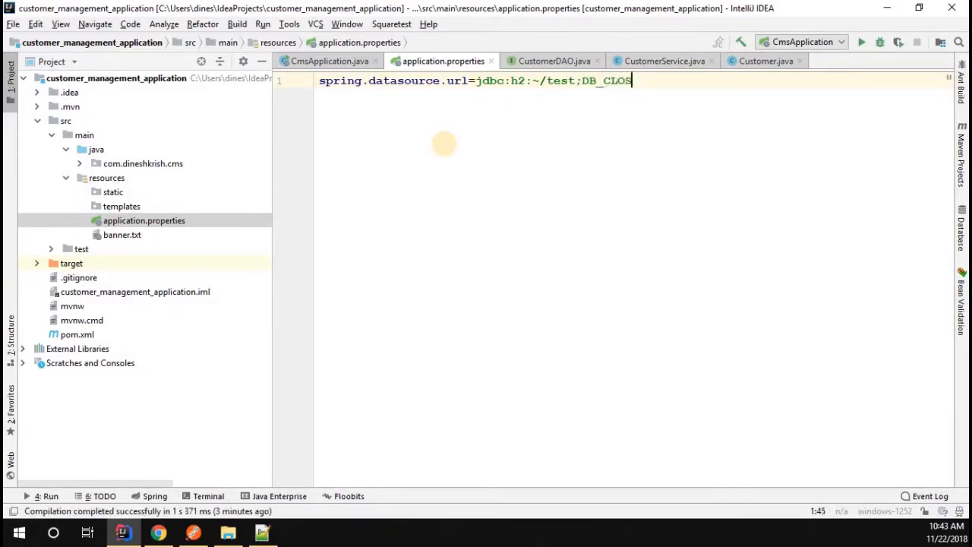
type("E")
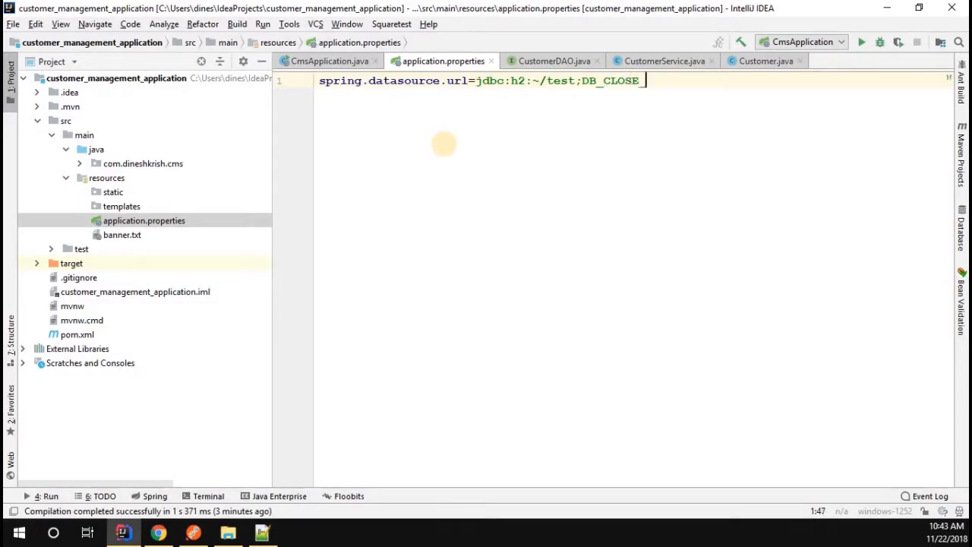
type("_ON_EX")
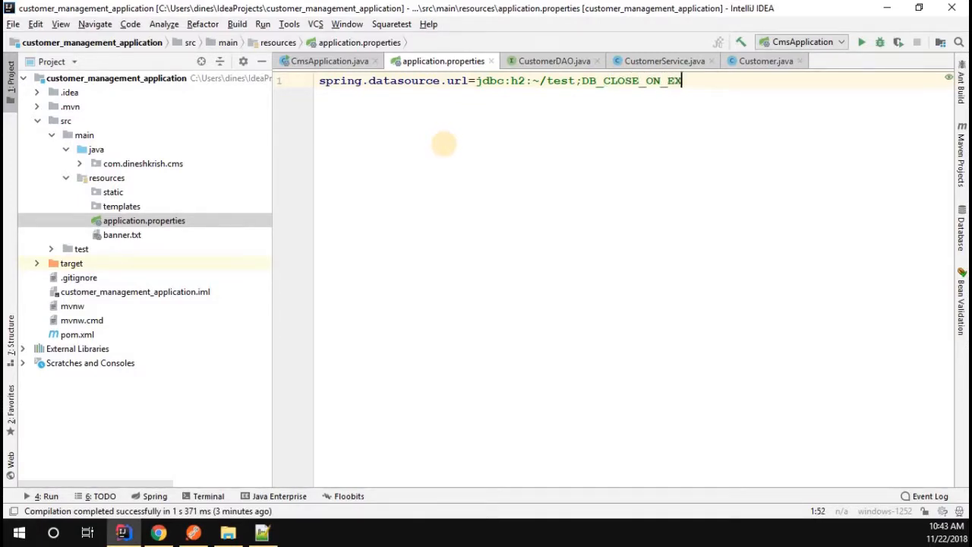
type("IT=")
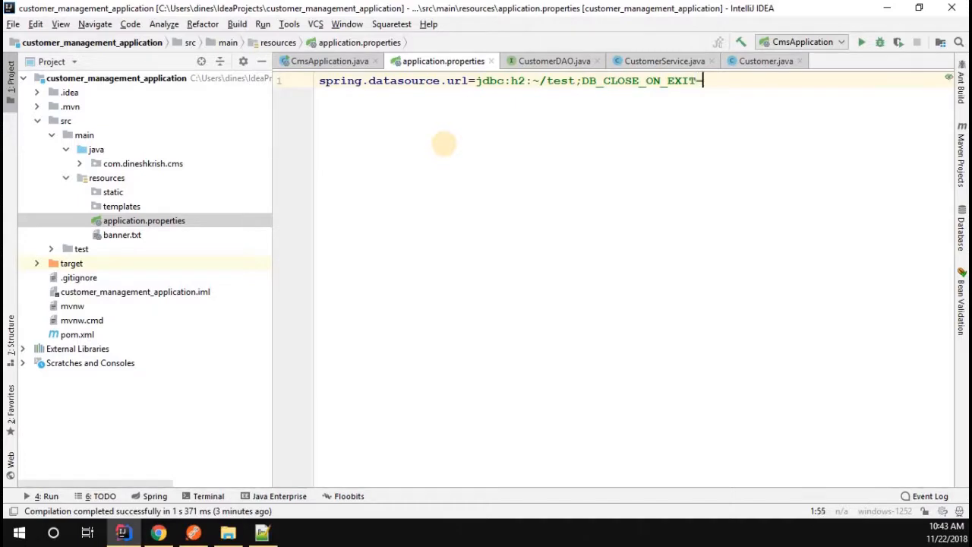
type("FALSE")
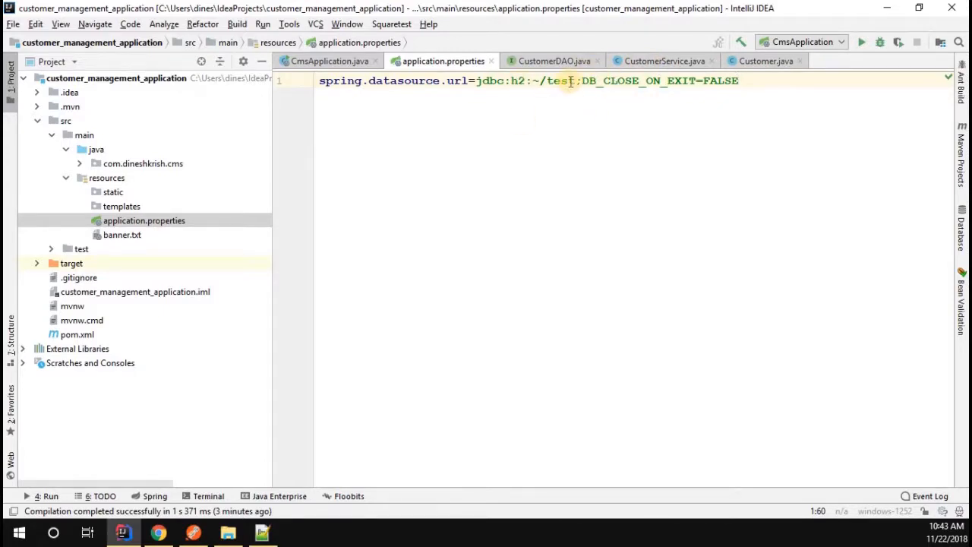
mouse_move(616, 100)
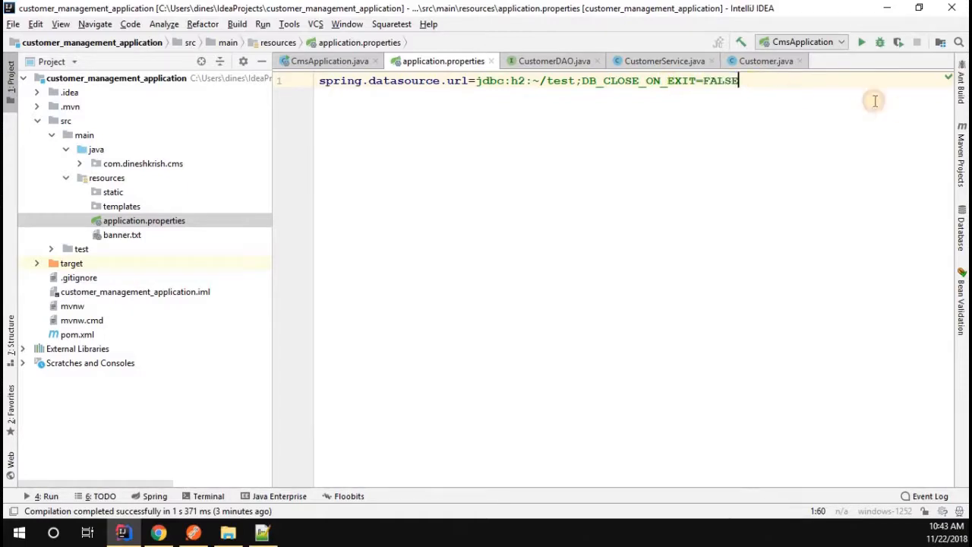
type("spring.")
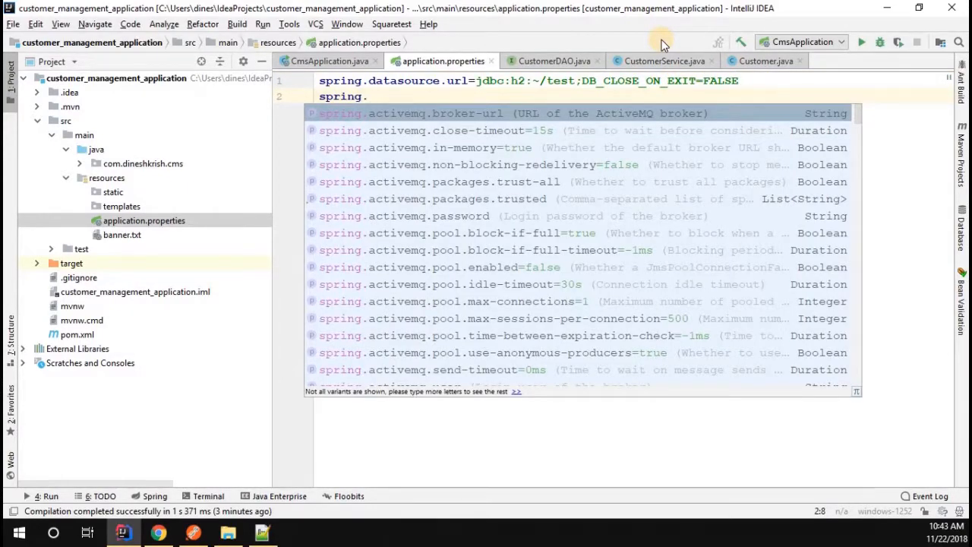
Complete spring.jpa.hibernate.ddl-auto=update via code completion and save the file.
type("jpa.")
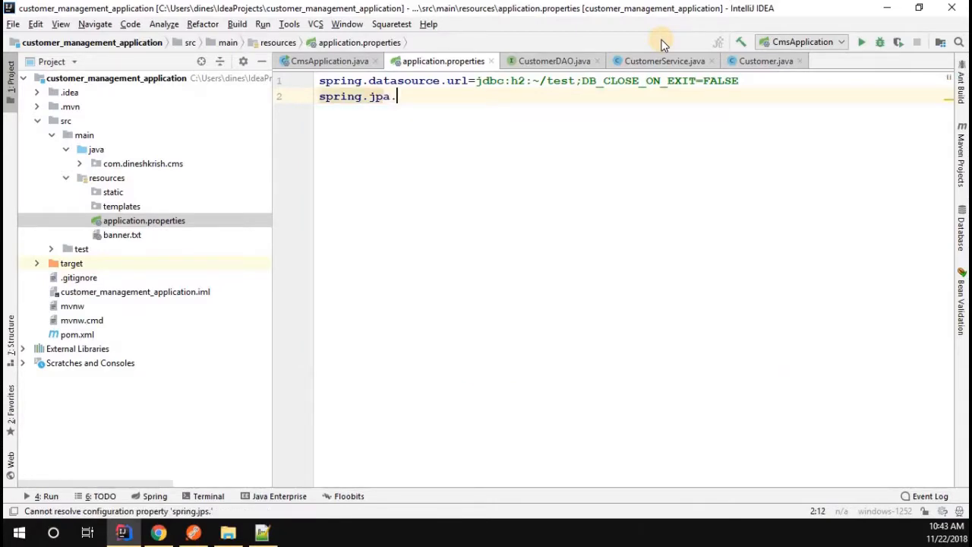
type("hibernate.ddl-auto=")
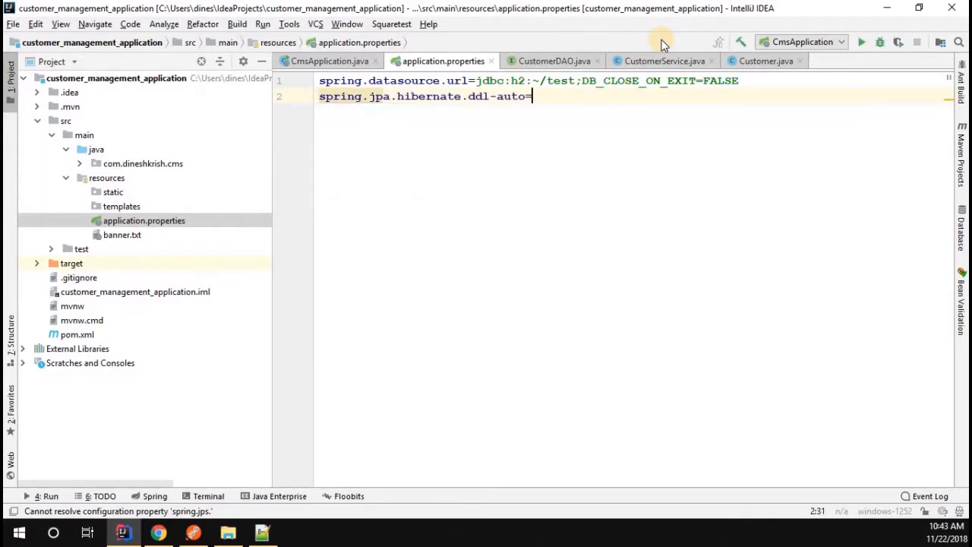
left_click(532, 98)
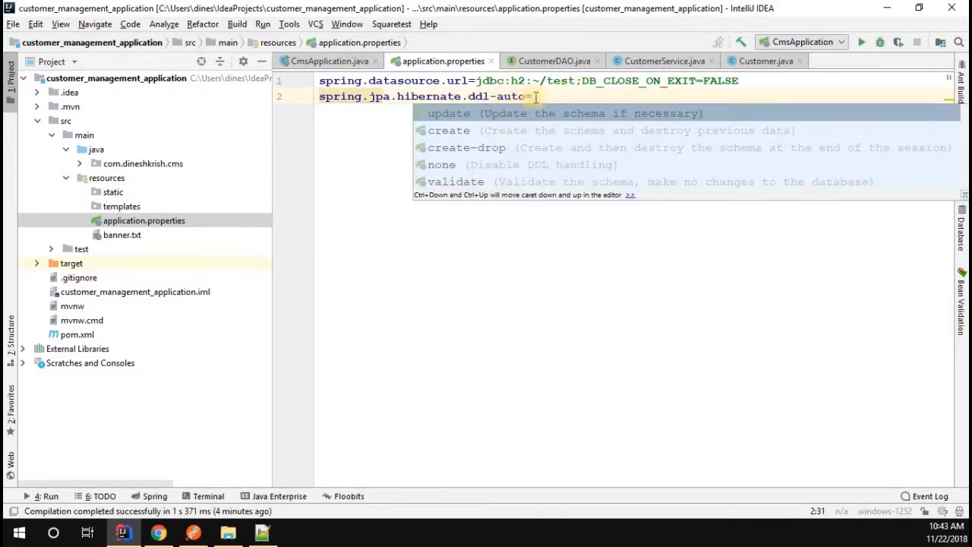
type("update")
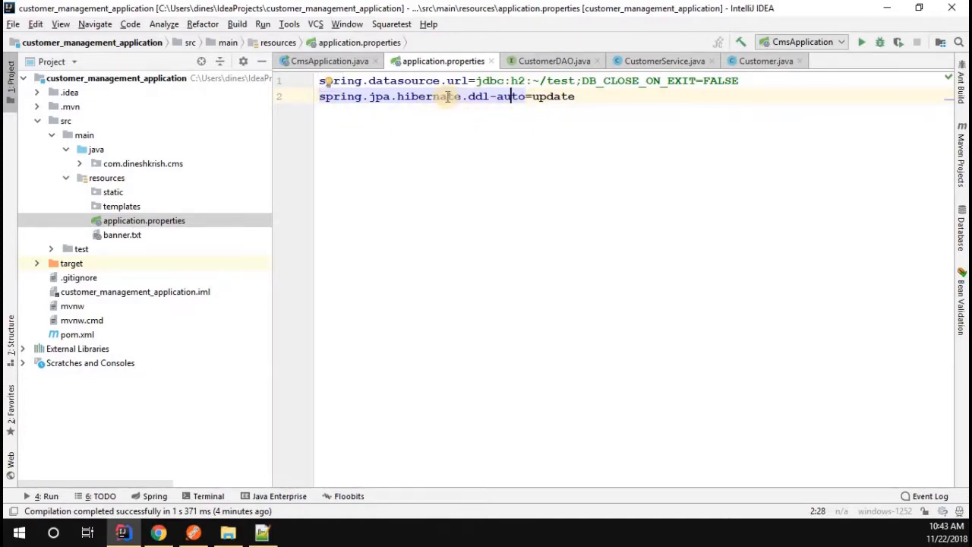
mouse_move(469, 118)
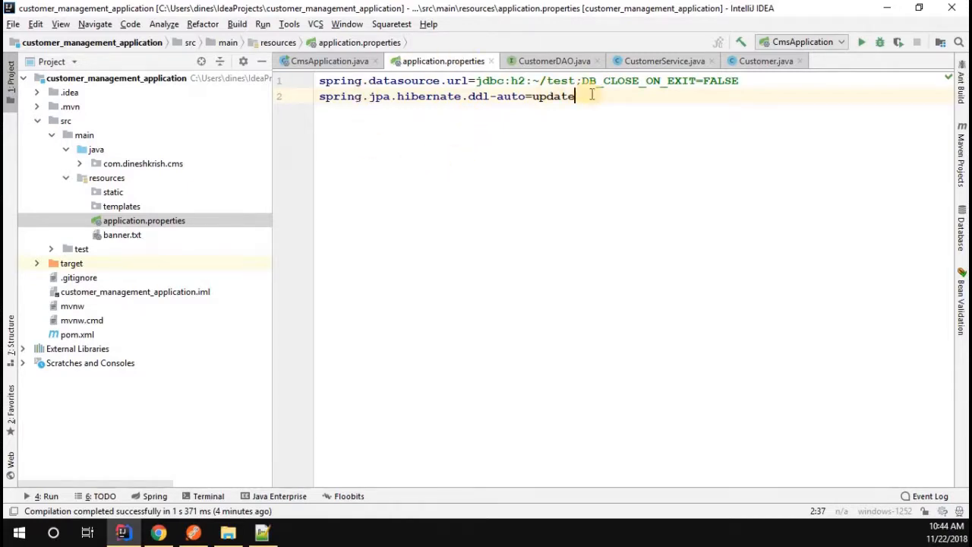
key("ctrl+a")
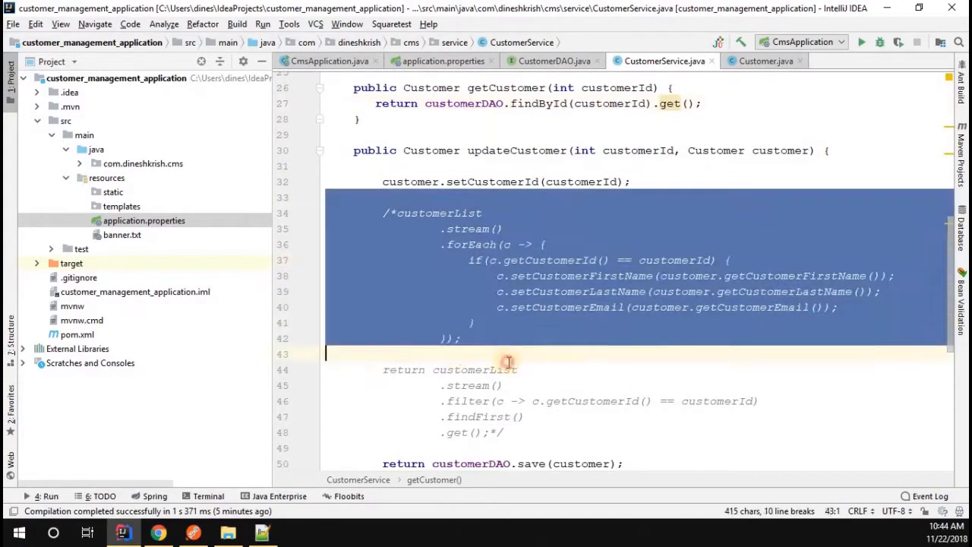
Delete the commented-out stream code from updateCustomer and review the rest of CustomerService.
scroll("down", 3)
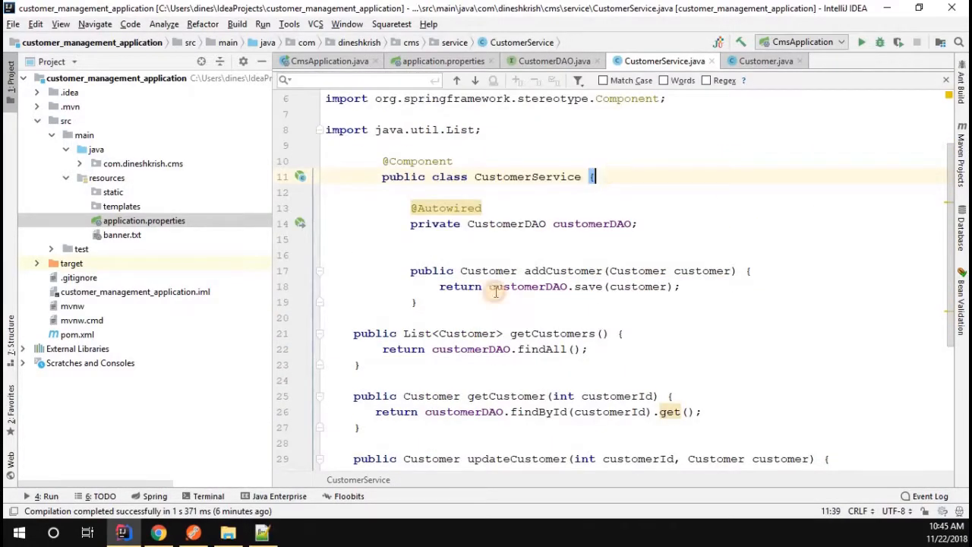
left_click_drag(383, 161, 416, 302)
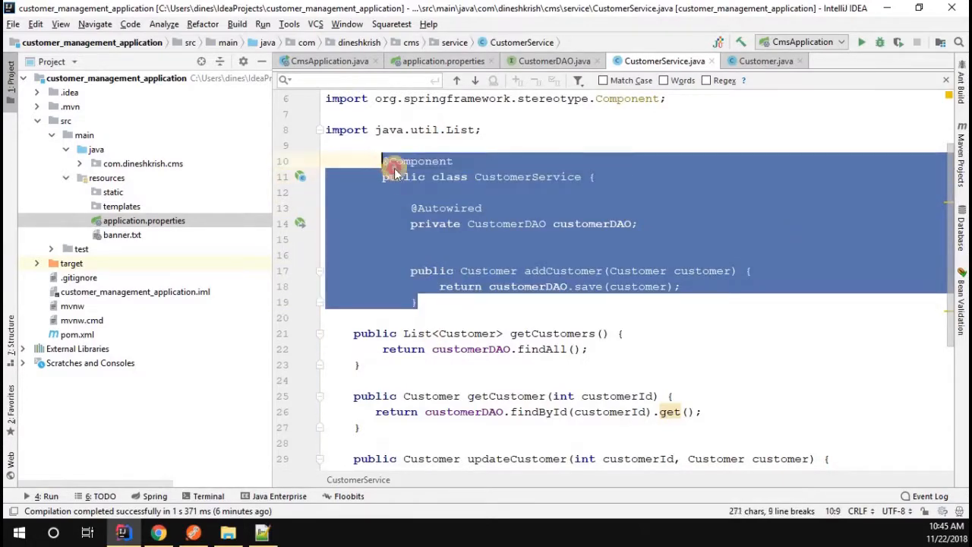
left_click(440, 317)
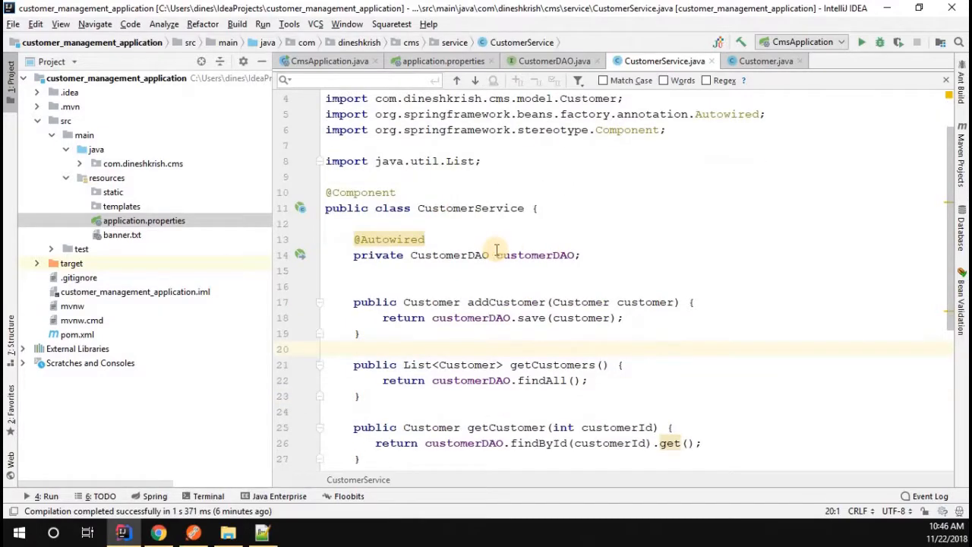
scroll("down", 3)
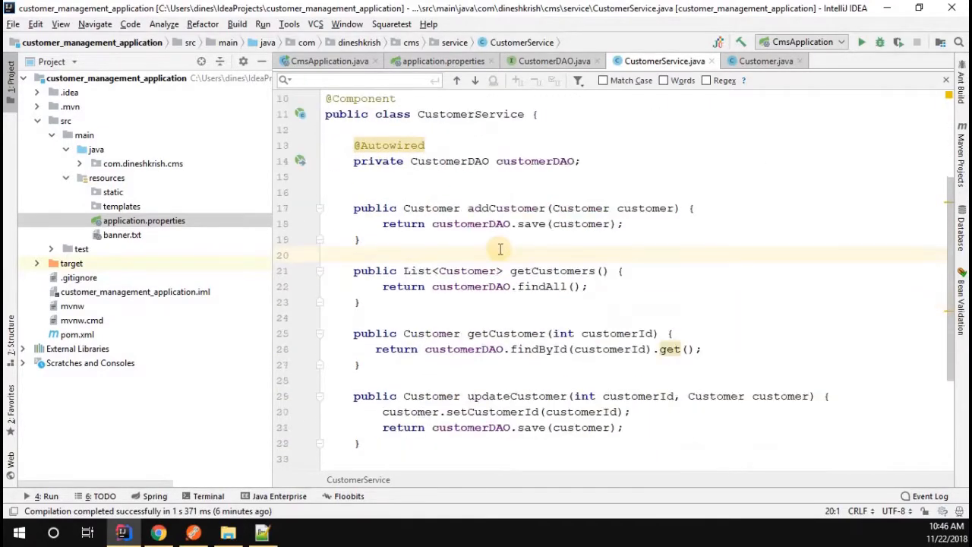
scroll("down", 3)
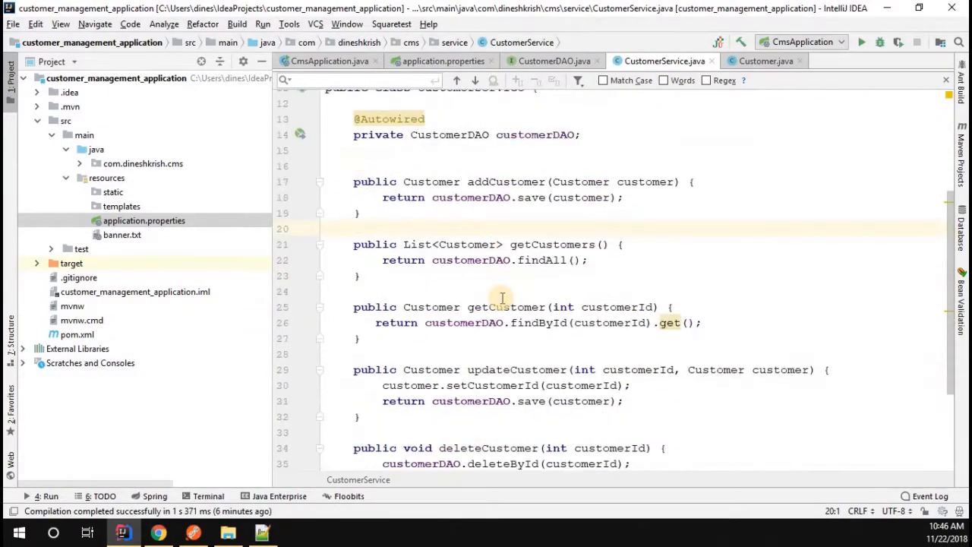
mouse_move(464, 243)
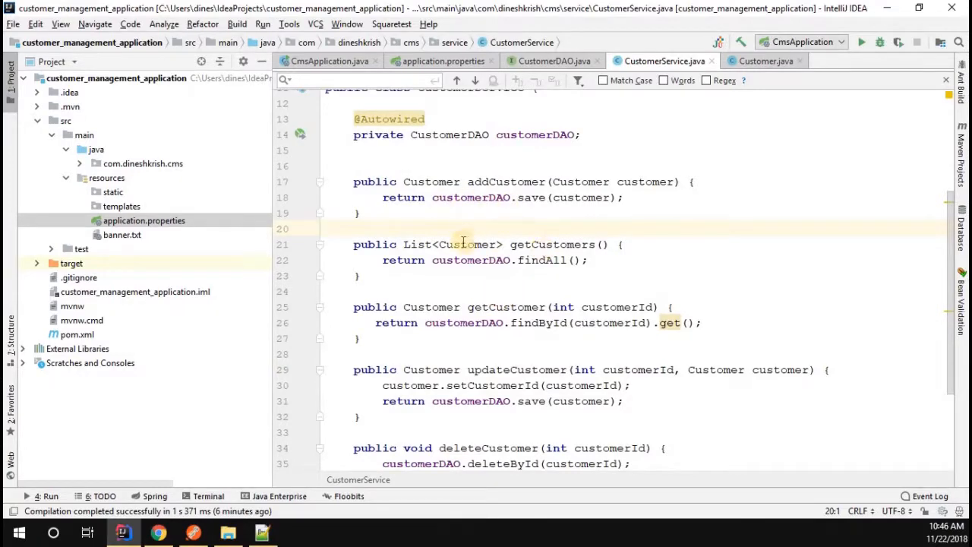
scroll("down", 3)
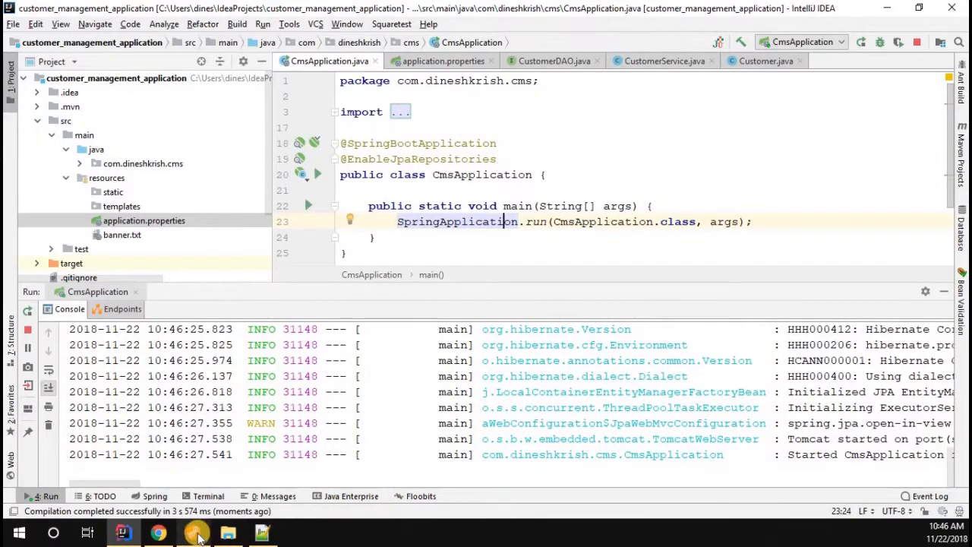
Send the POST customers request twice for Robert John, then return to IntelliJ IDEA.
left_click(196, 532)
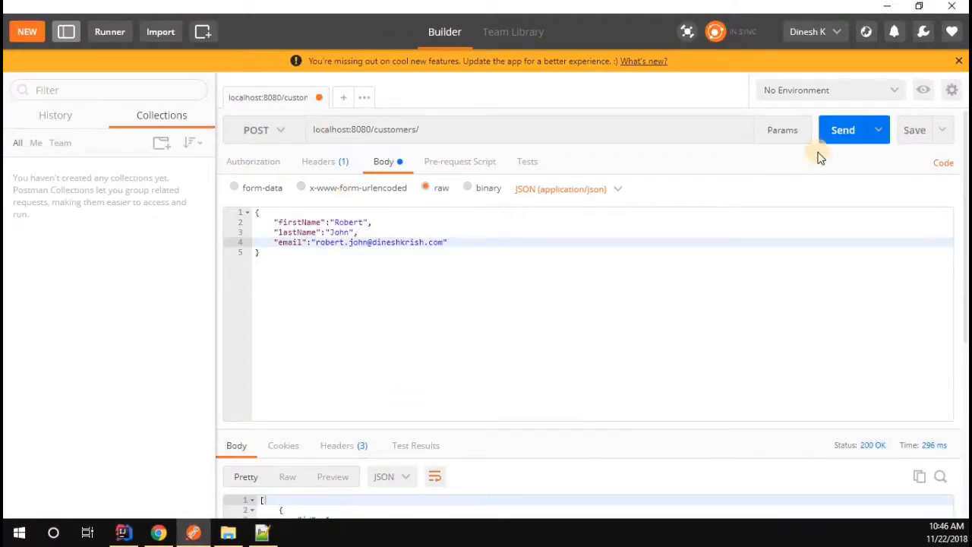
left_click(844, 131)
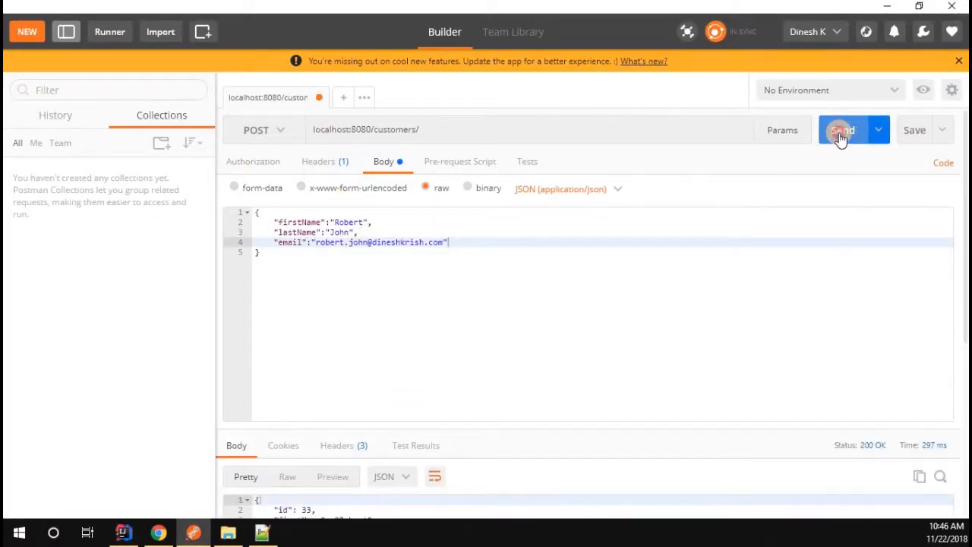
left_click(842, 131)
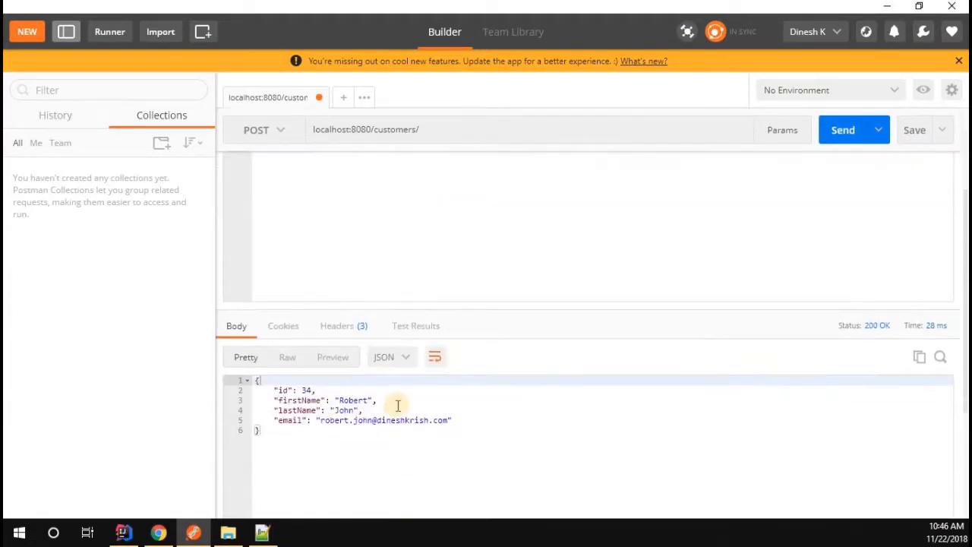
key("ctrl+a")
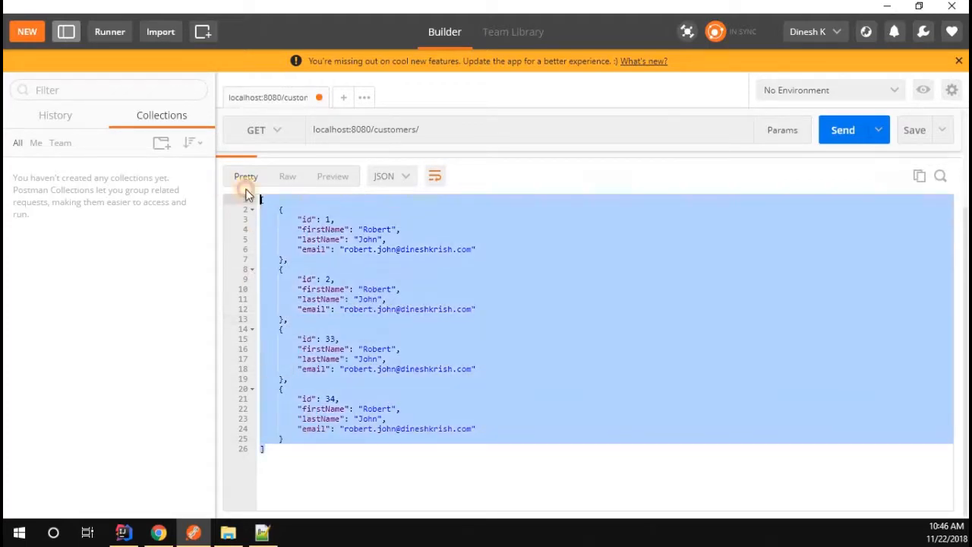
left_click(121, 532)
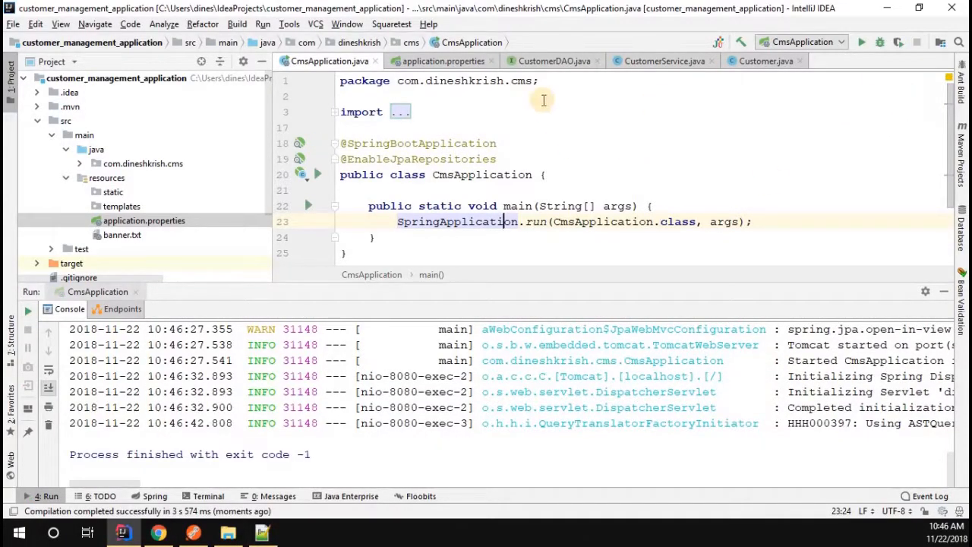
mouse_move(285, 305)
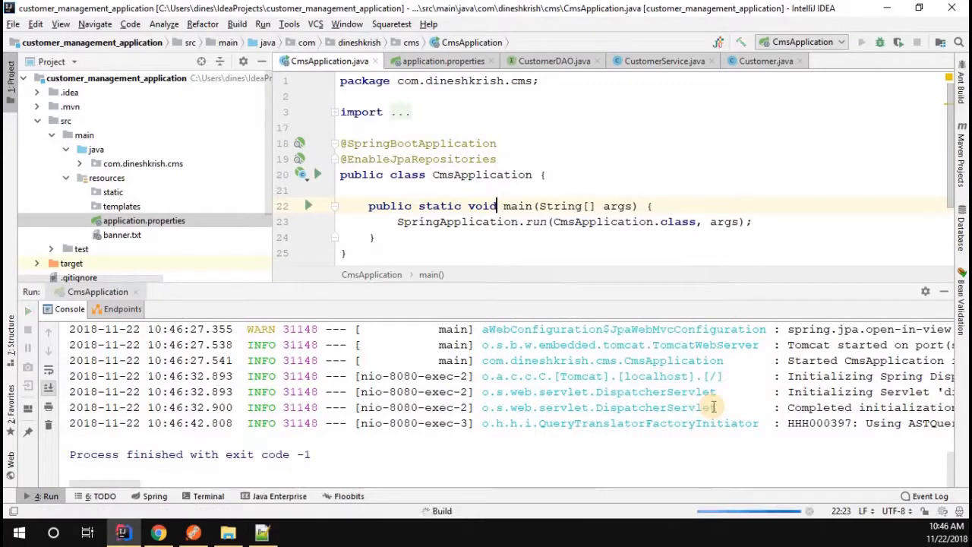
Rerun CmsApplication so a fresh run starts.
left_click(860, 43)
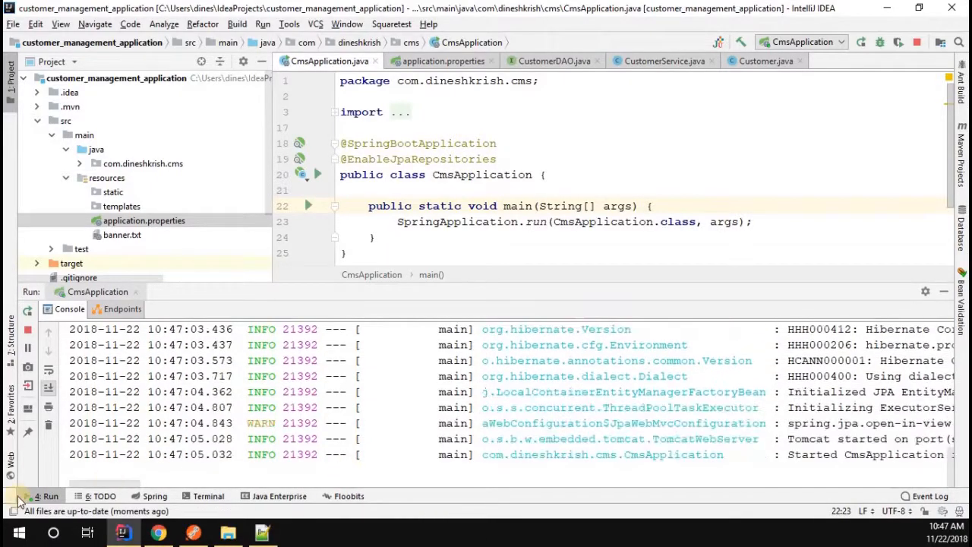
Switch to Postman to check the GET customers response after the restart.
left_click(191, 532)
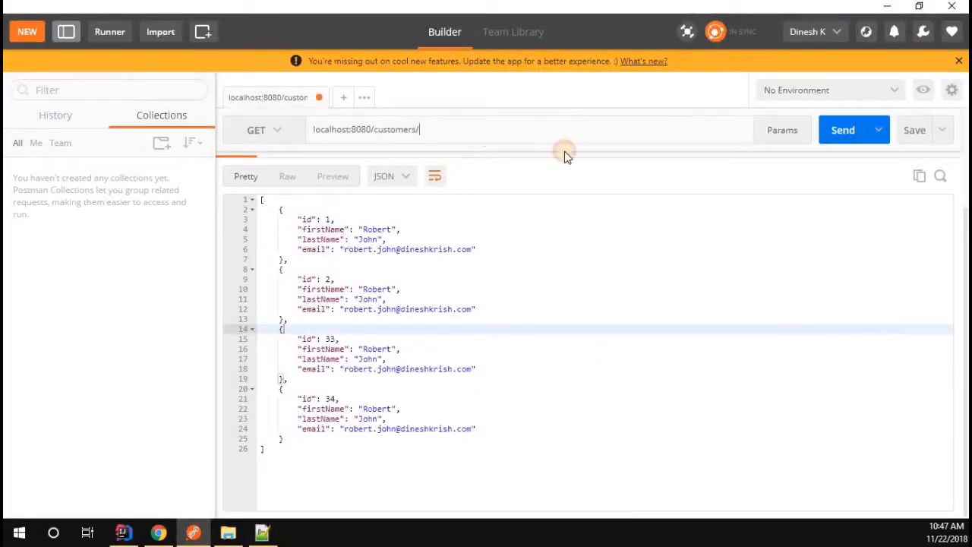
mouse_move(280, 205)
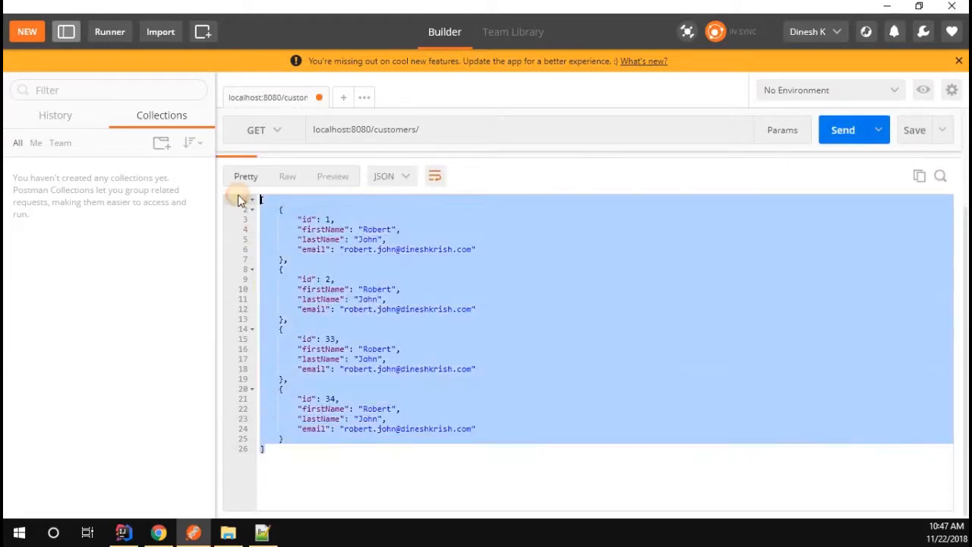
mouse_move(501, 319)
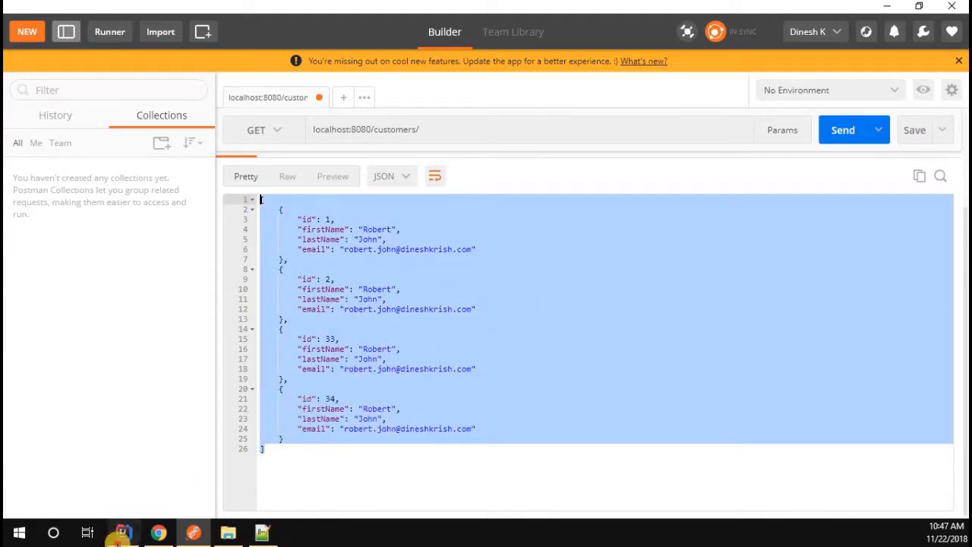
Return to IntelliJ, glance at application.properties, and bring CmsApplication.java back up.
left_click(121, 532)
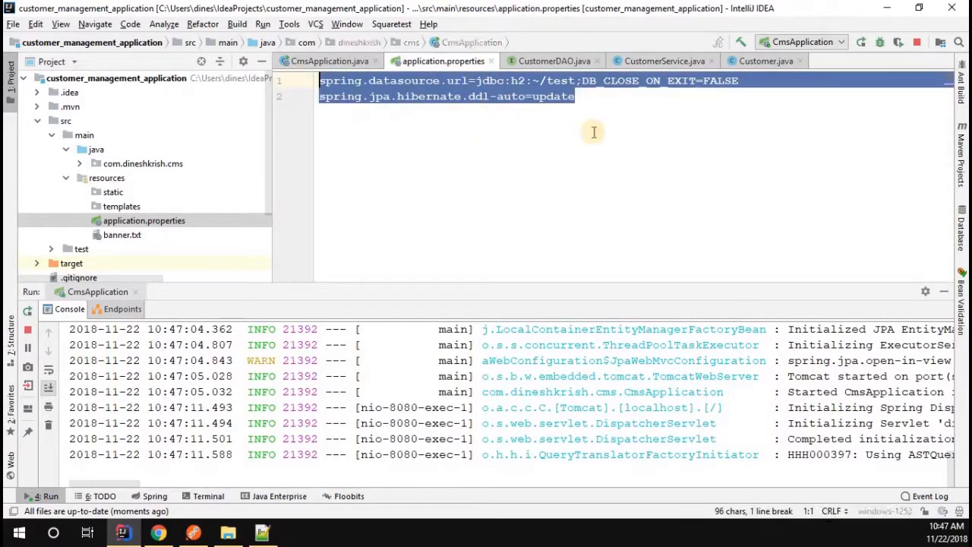
left_click(321, 81)
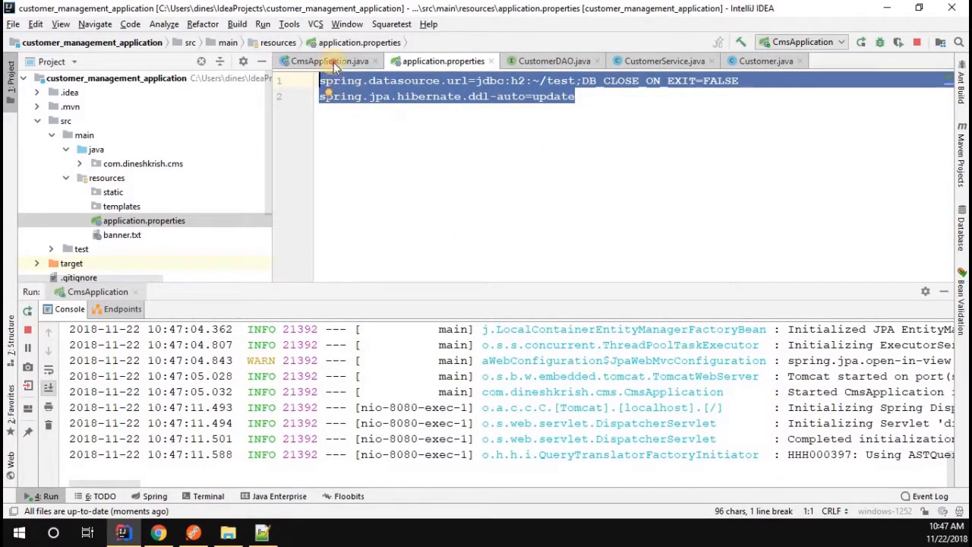
left_click(329, 61)
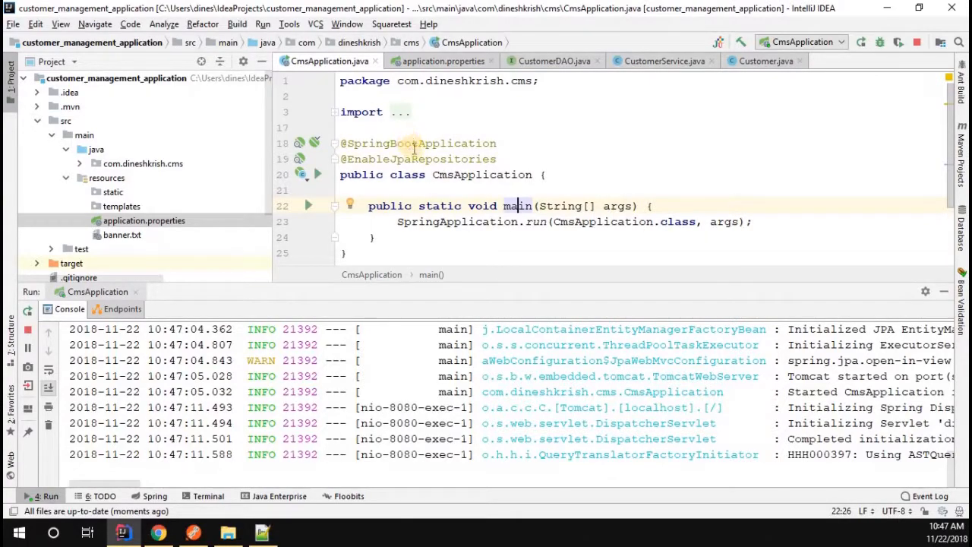